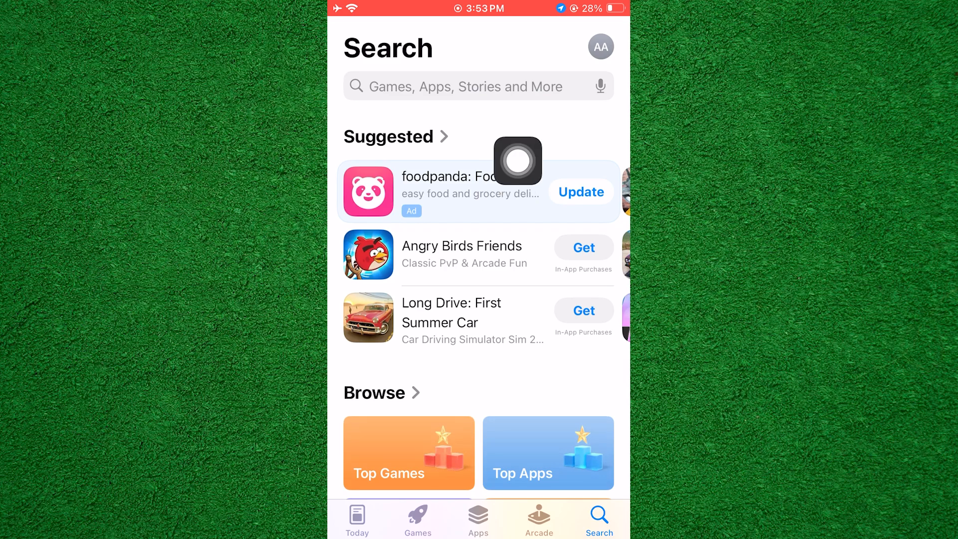
- Search the App Store for 'Rev' and bring up the Rev: Record & Transcribe page
text(Rev)
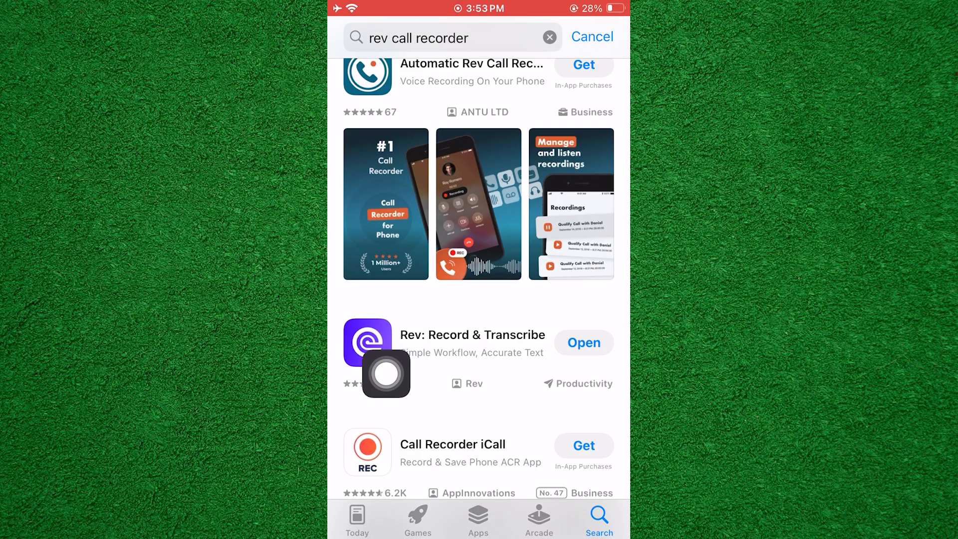
click(473, 344)
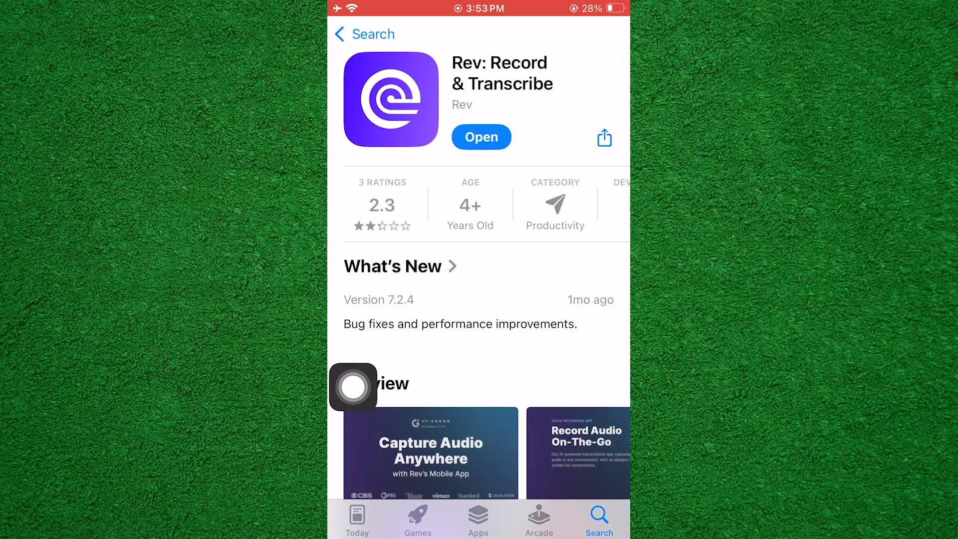
mouse_move(514, 196)
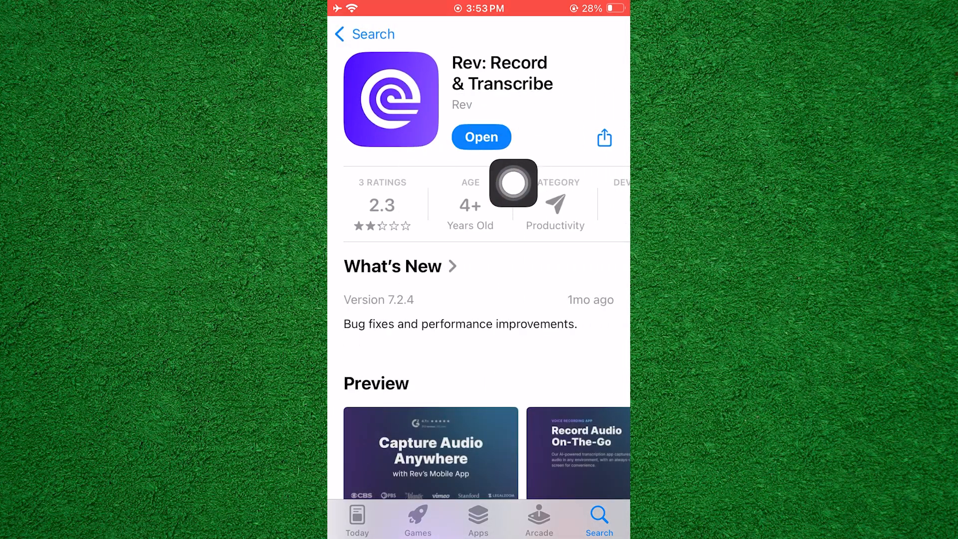
mouse_move(505, 193)
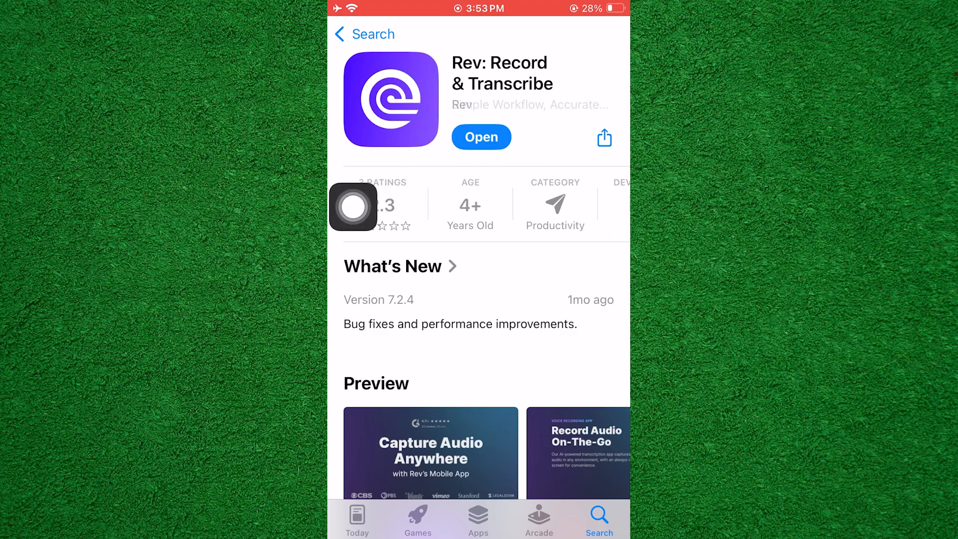
- Launch Rev and submit the rev.com sign-up form with both agreements ticked
click(481, 136)
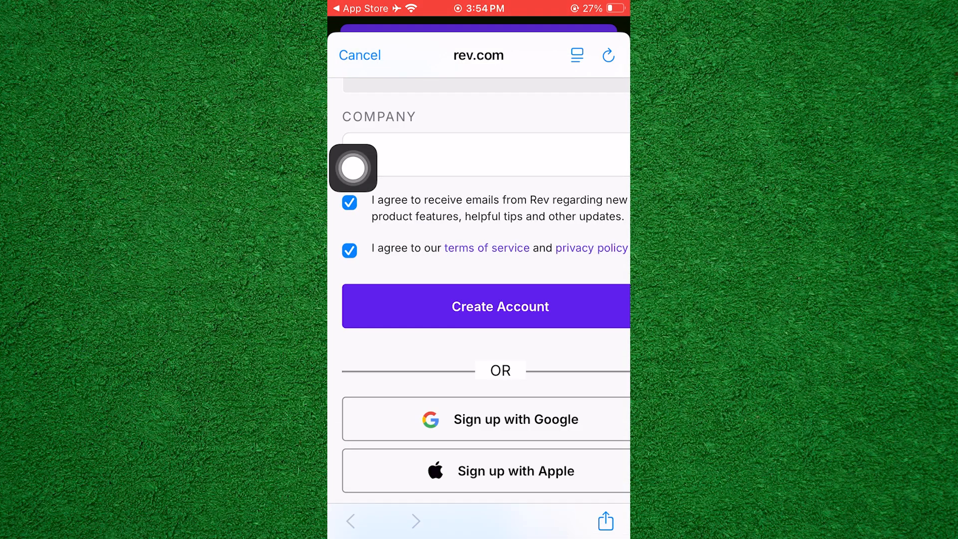
click(501, 306)
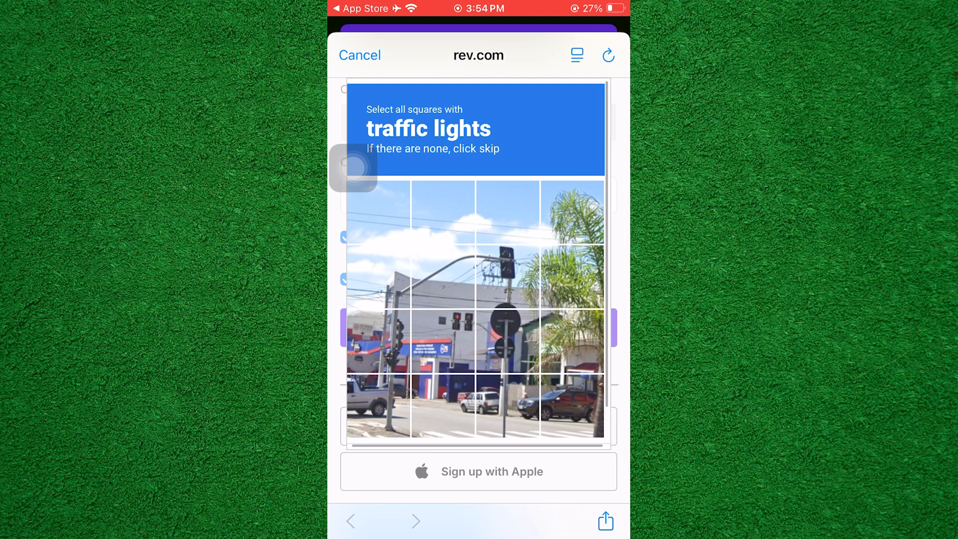
- Mark the bicycle squares and verify the captcha to reach the My Files home
click(507, 275)
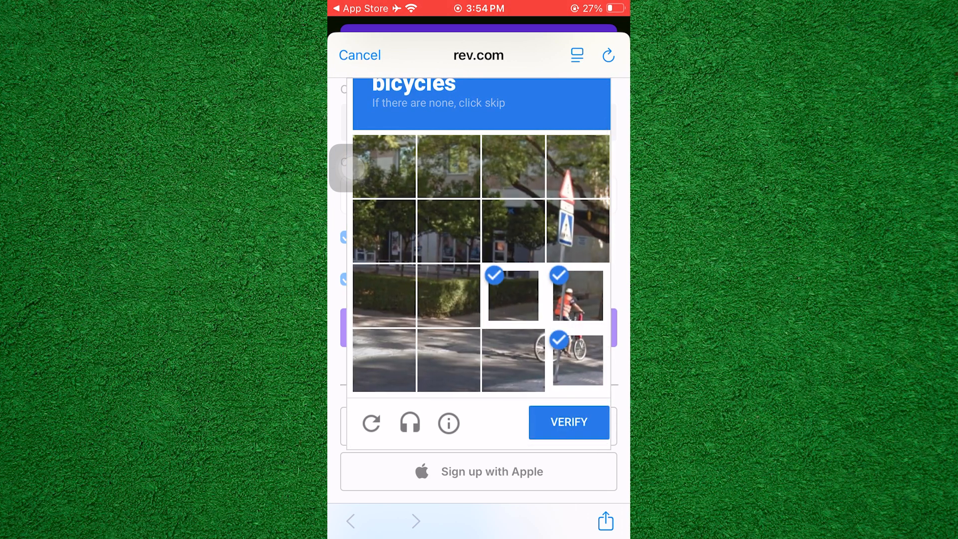
click(569, 424)
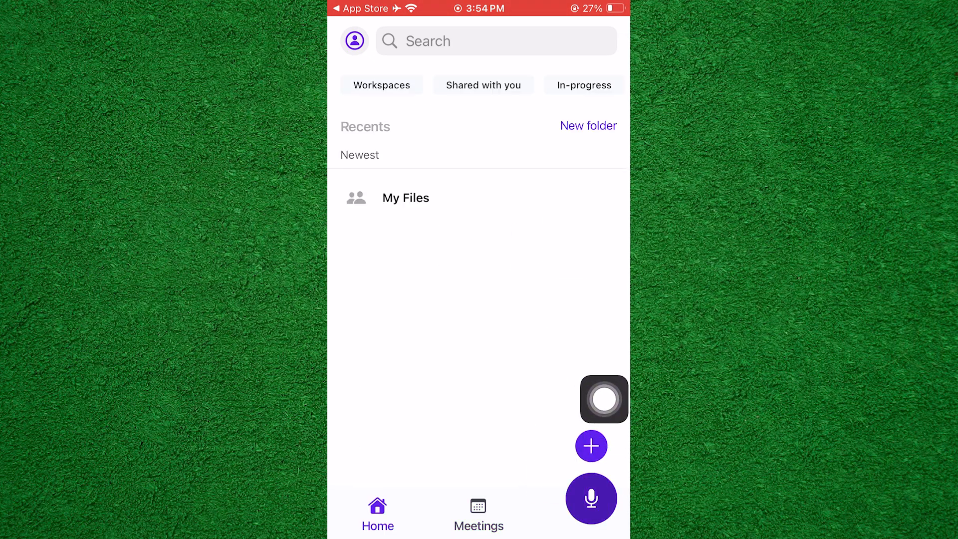
- Allow microphone access so the new voice recording screen is ready
click(590, 499)
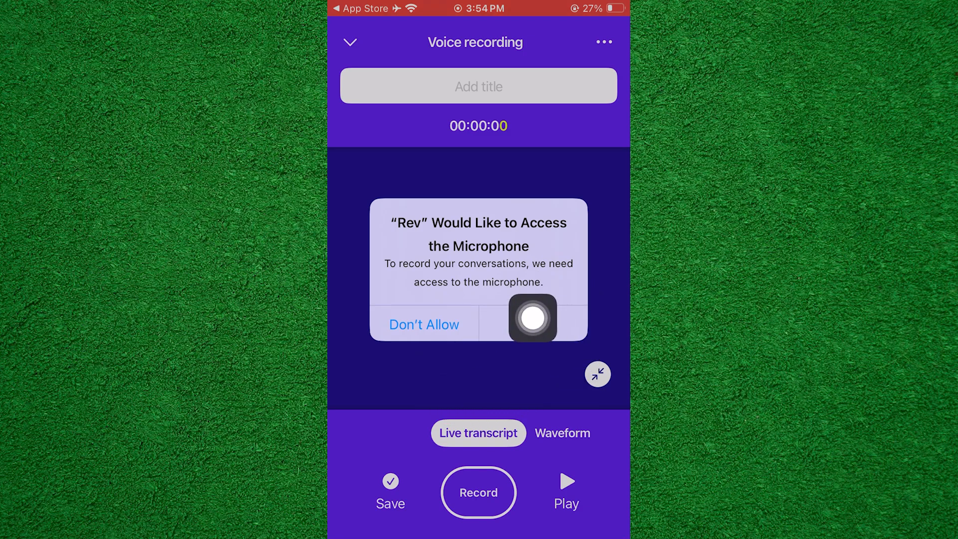